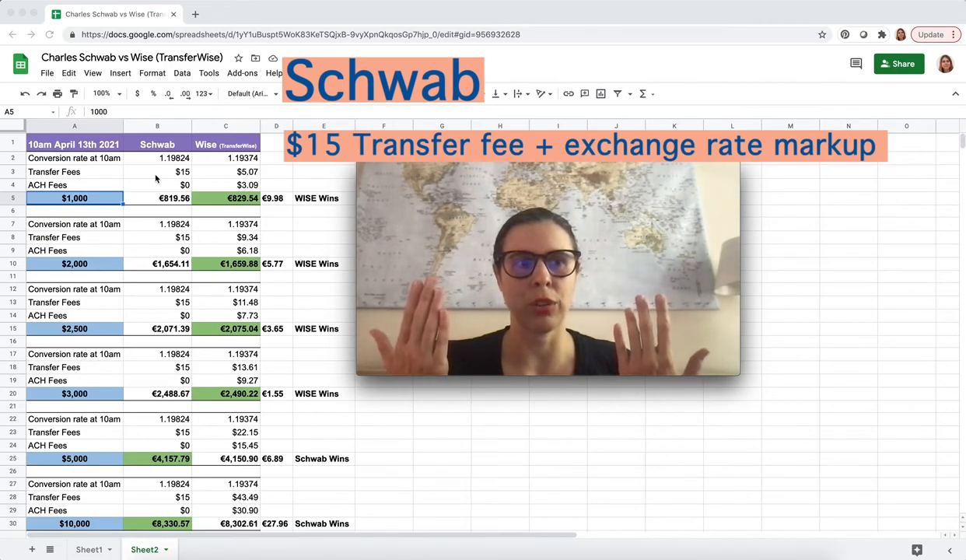
mouse_move(222, 173)
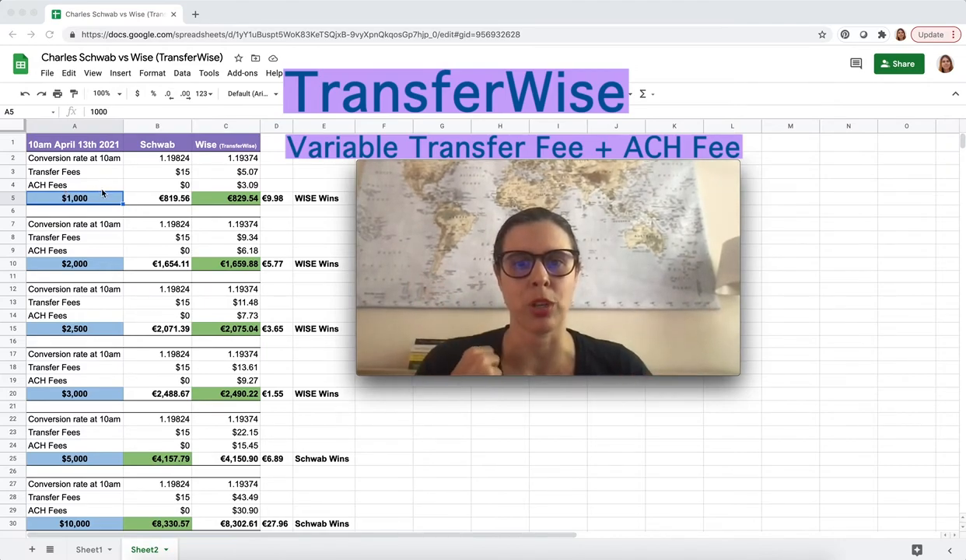
- Review Schwab's $1,000 conversion rate, markup calculation, $15 fee, and Wise's transfer fee
left_click(158, 158)
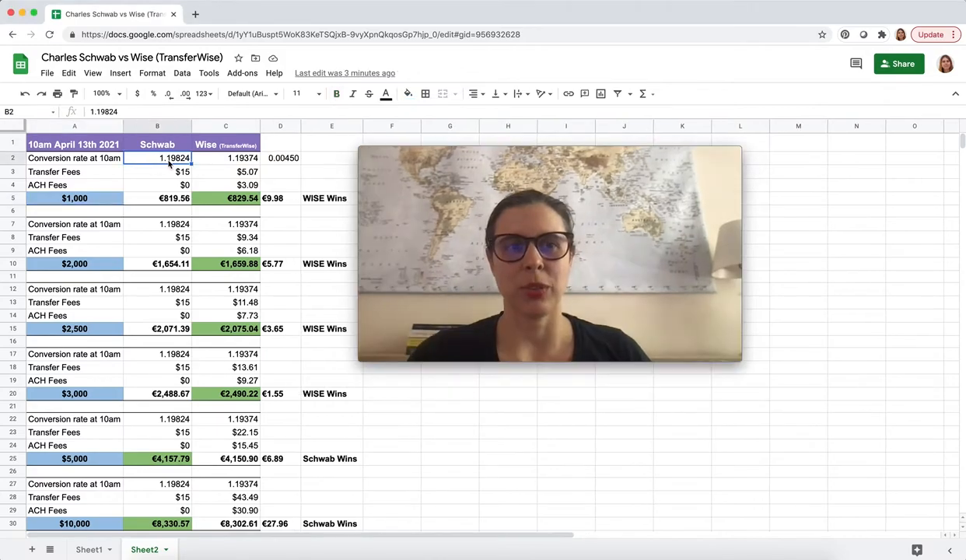
left_click(280, 158)
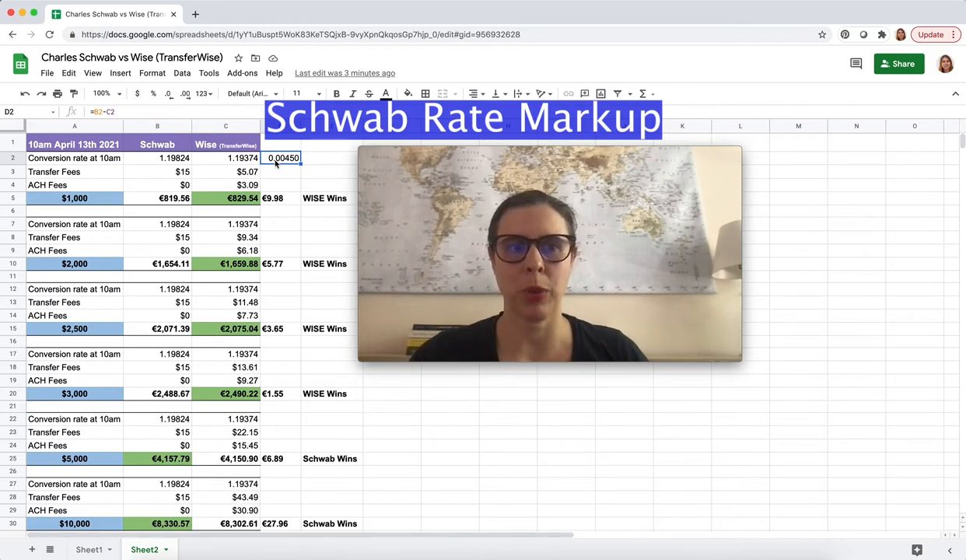
left_click(158, 172)
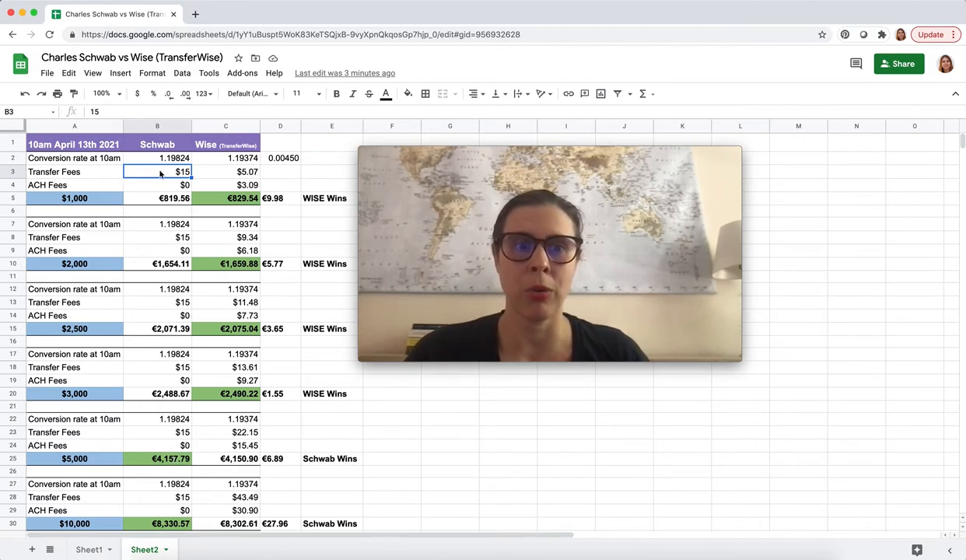
left_click(225, 171)
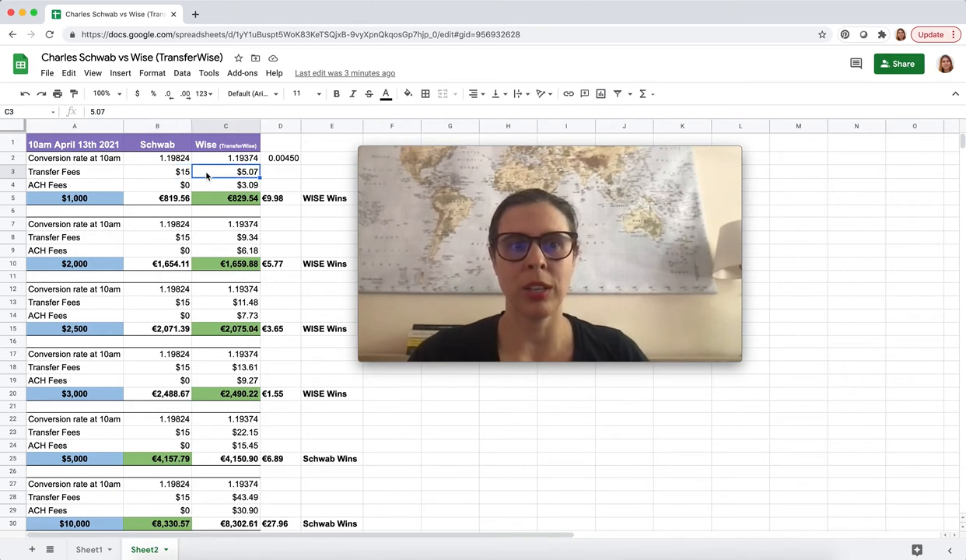
mouse_move(123, 244)
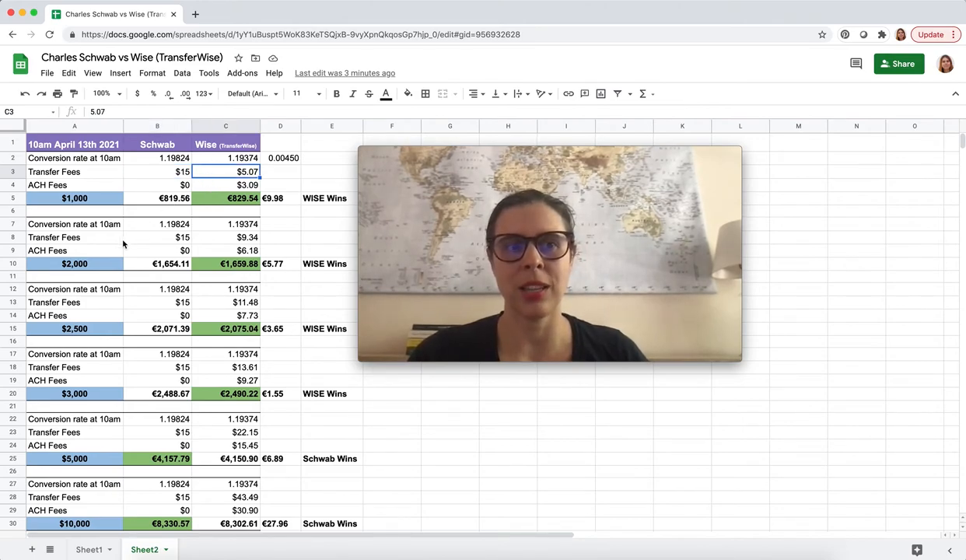
mouse_move(121, 425)
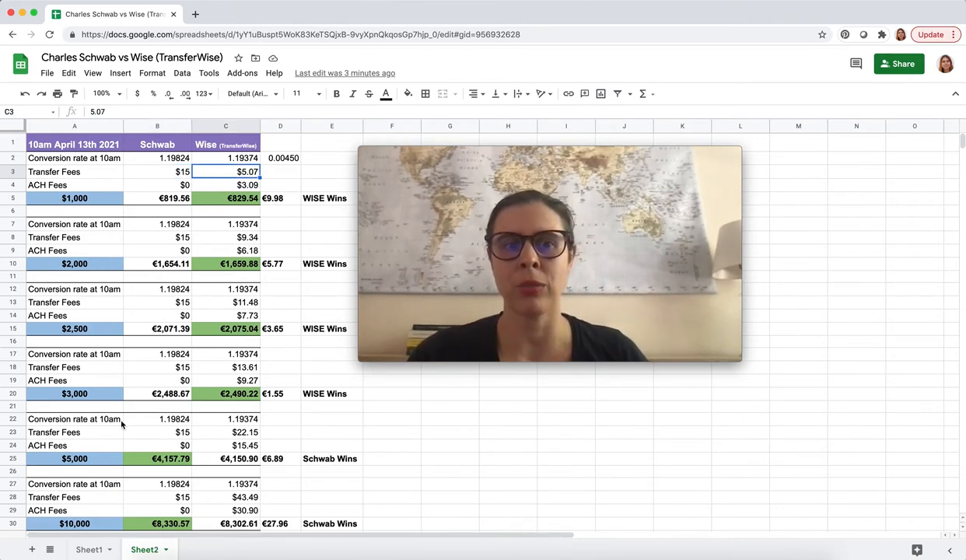
mouse_move(220, 376)
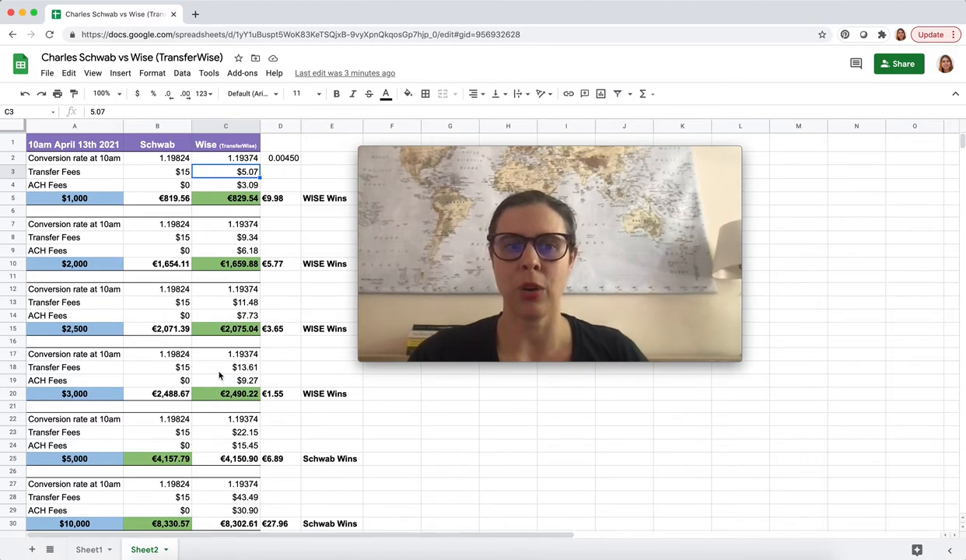
- Check the €9.98 difference for the $1,000 transfer, then deselect away from the summary
left_click(798, 354)
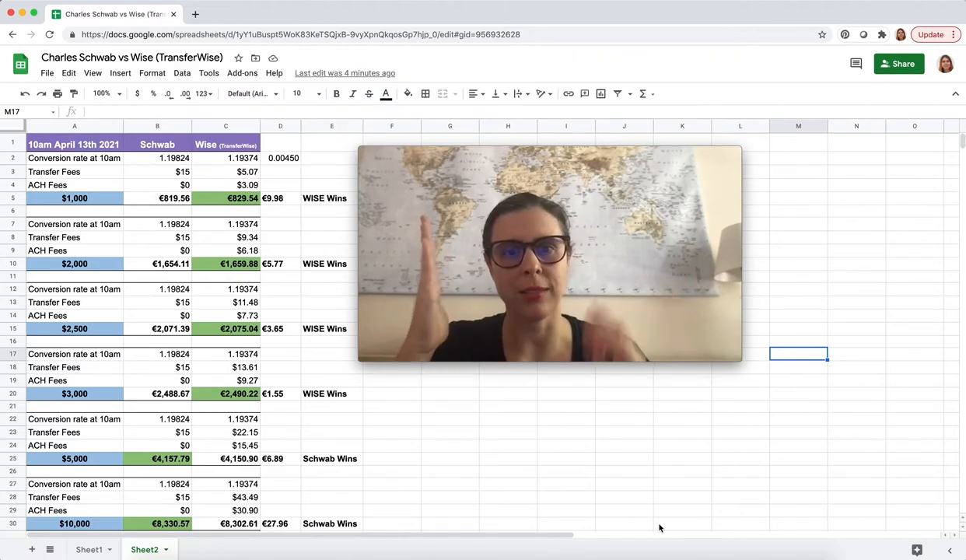
left_click(280, 197)
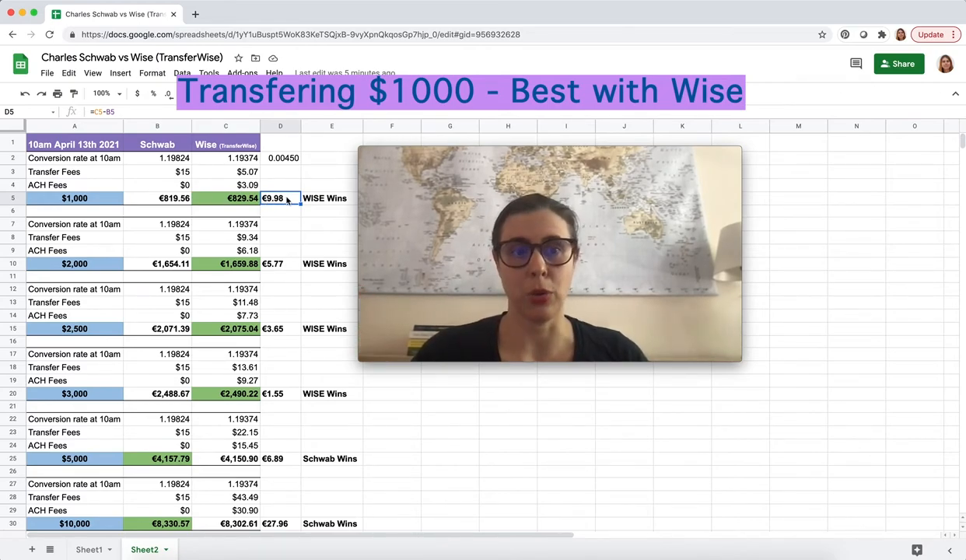
left_click(74, 523)
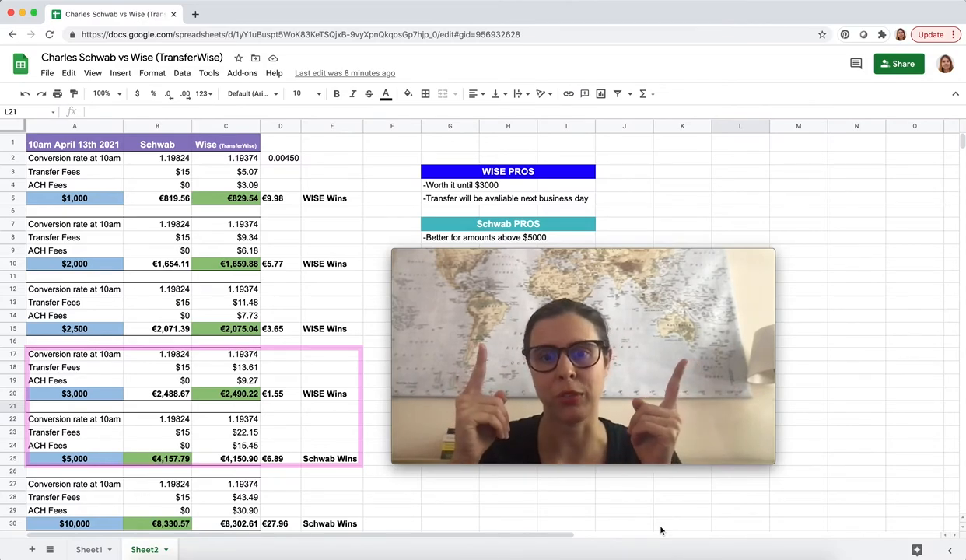
left_click(915, 381)
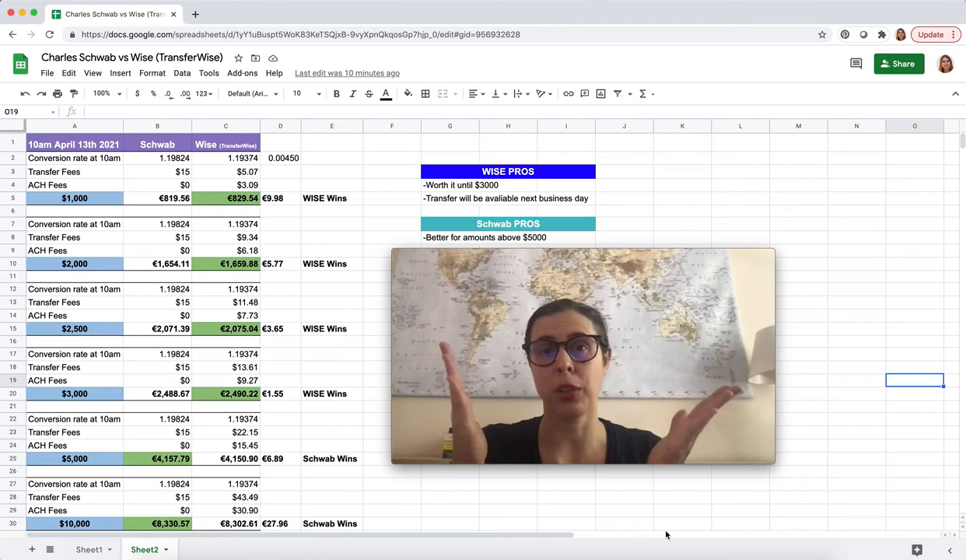